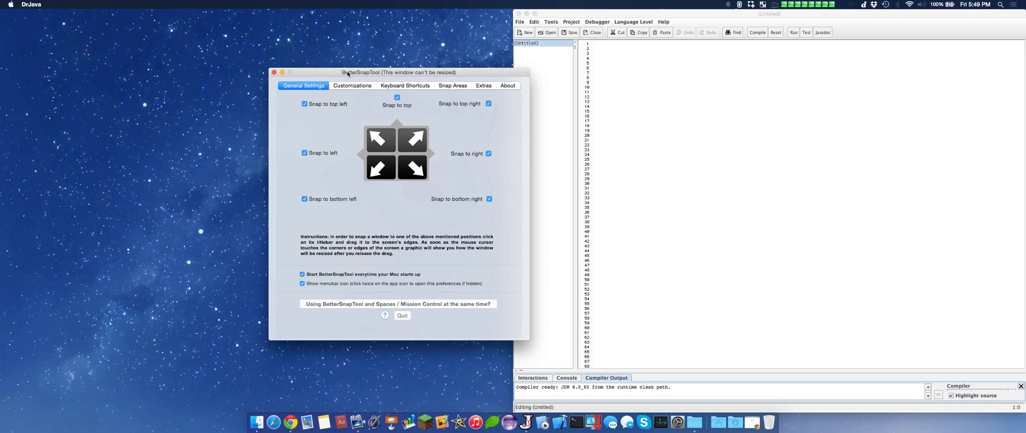
pyautogui.moveTo(593, 220)
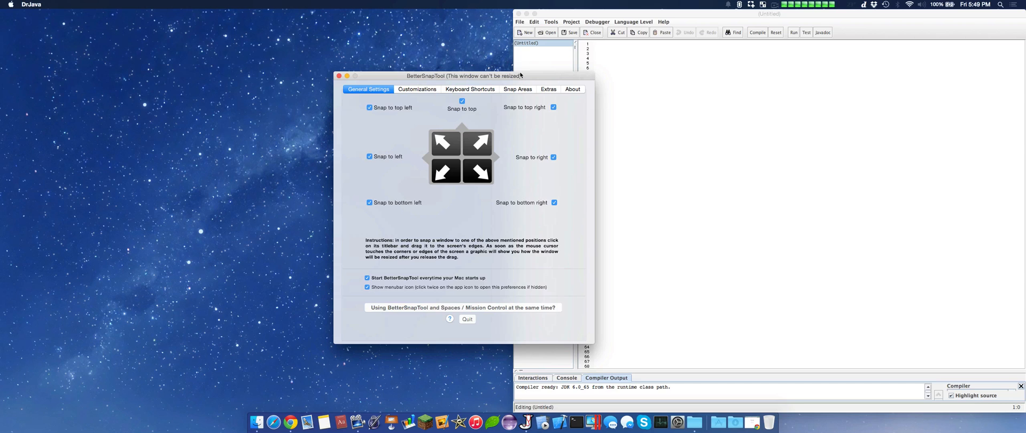
pyautogui.moveTo(444, 94)
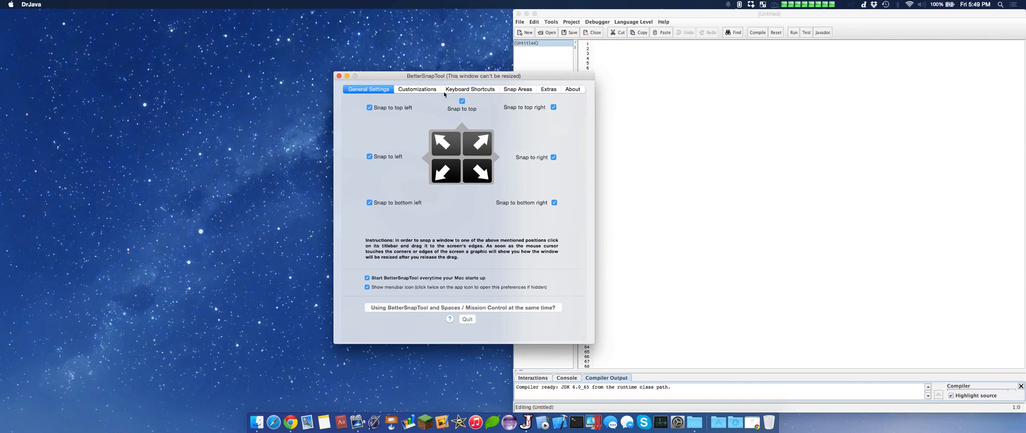
pyautogui.moveTo(374, 100)
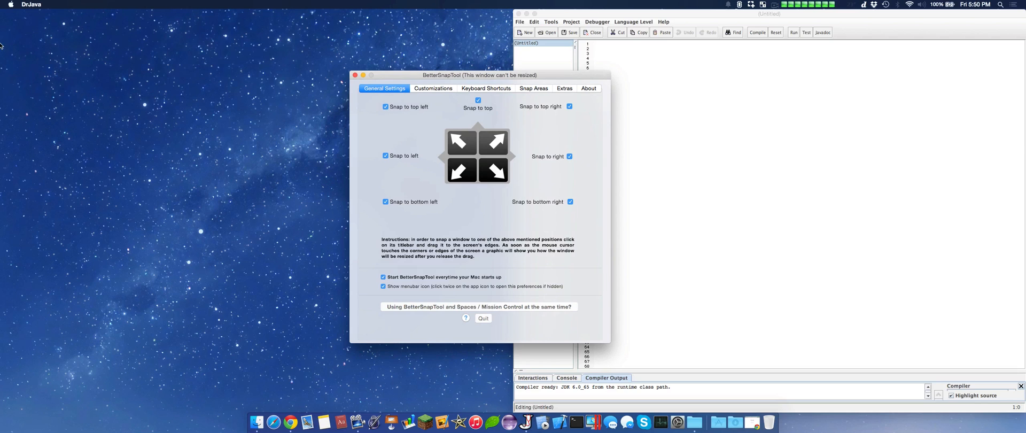
pyautogui.moveTo(42, 18)
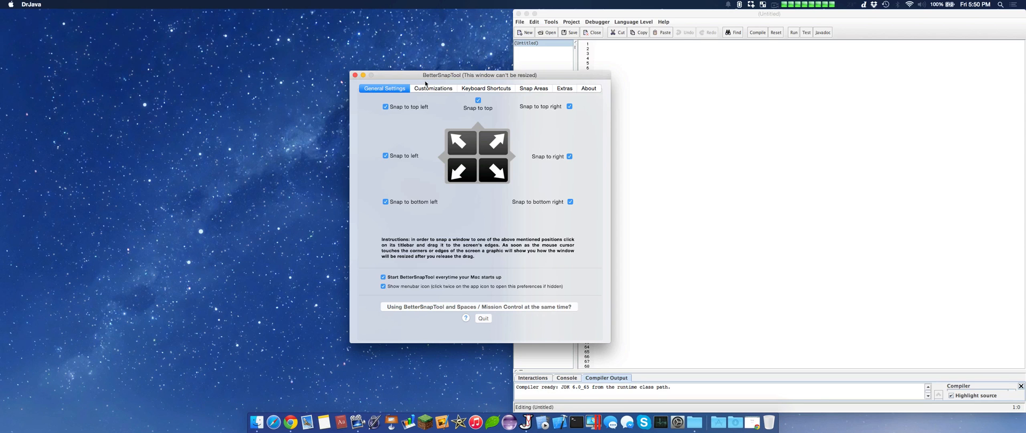
# Show the Customizations settings and turn off 'Restore old window size if window is dragged away again'
pyautogui.click(433, 88)
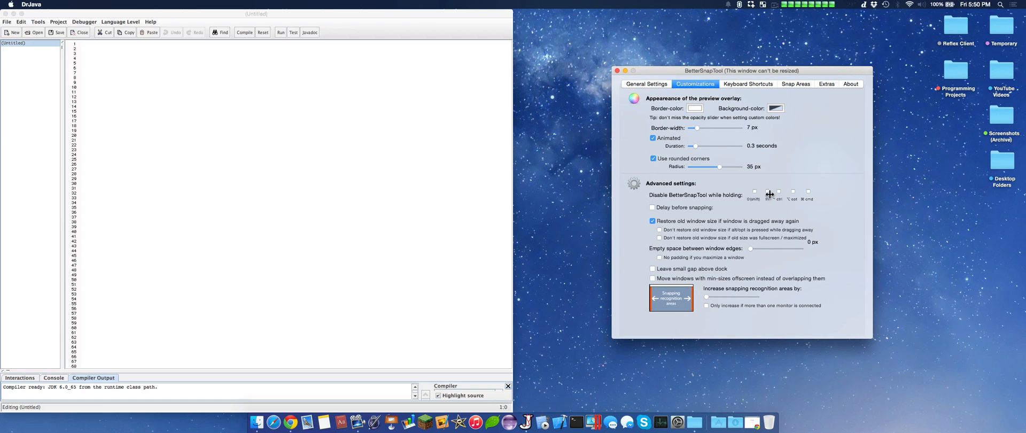
pyautogui.moveTo(772, 184)
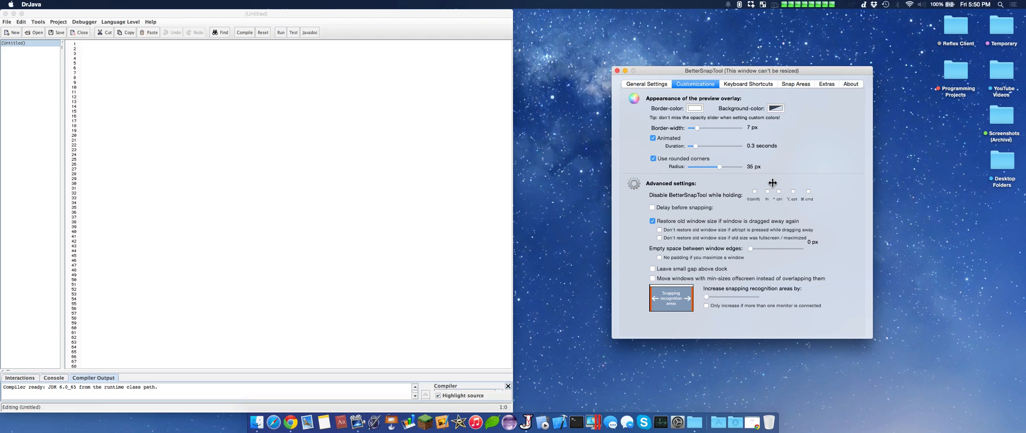
pyautogui.moveTo(740, 227)
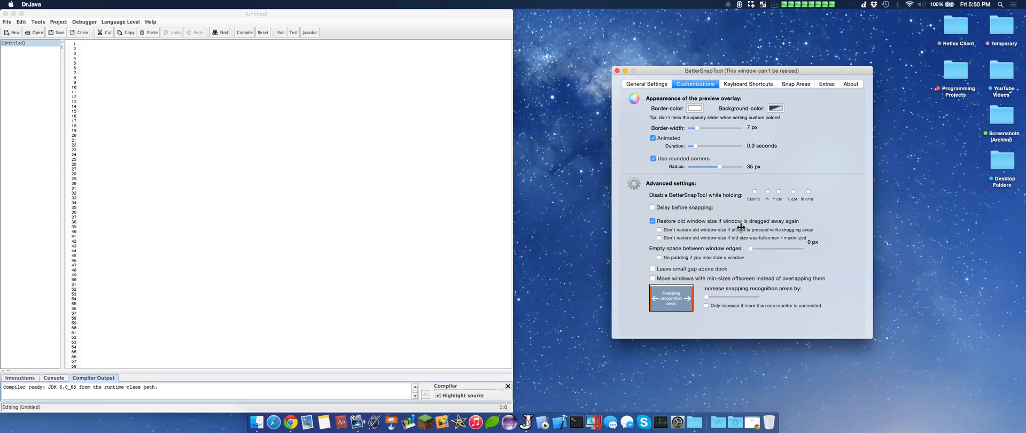
pyautogui.moveTo(452, 129)
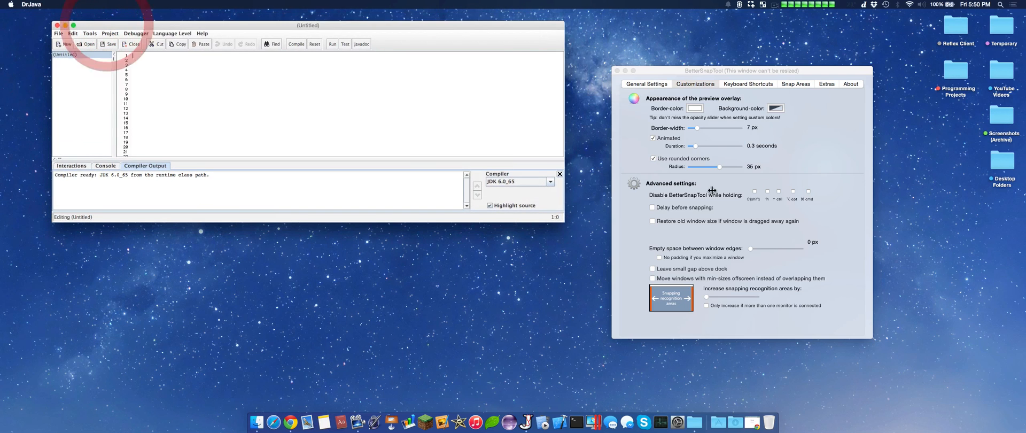
# Drag the DrJava window toward the left edge, leaving it unsnapped at a smaller size
pyautogui.click(653, 222)
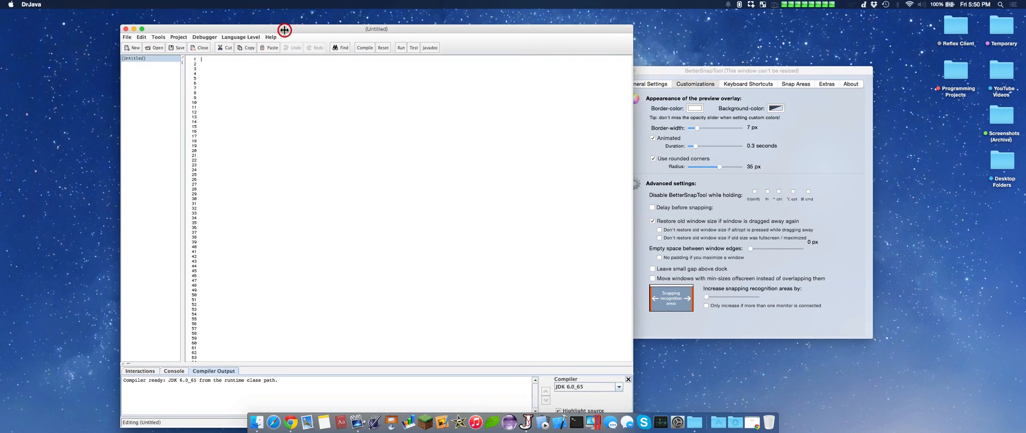
pyautogui.moveTo(284, 29); pyautogui.dragTo(317, 26)
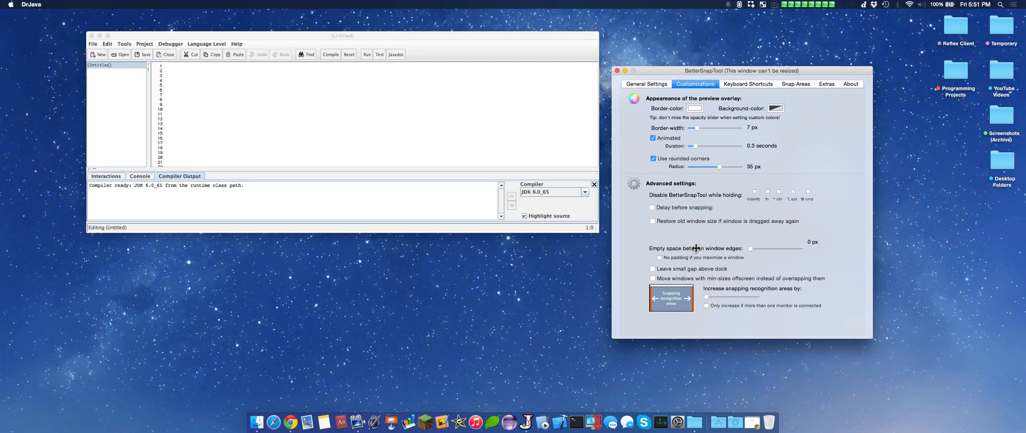
pyautogui.moveTo(726, 252)
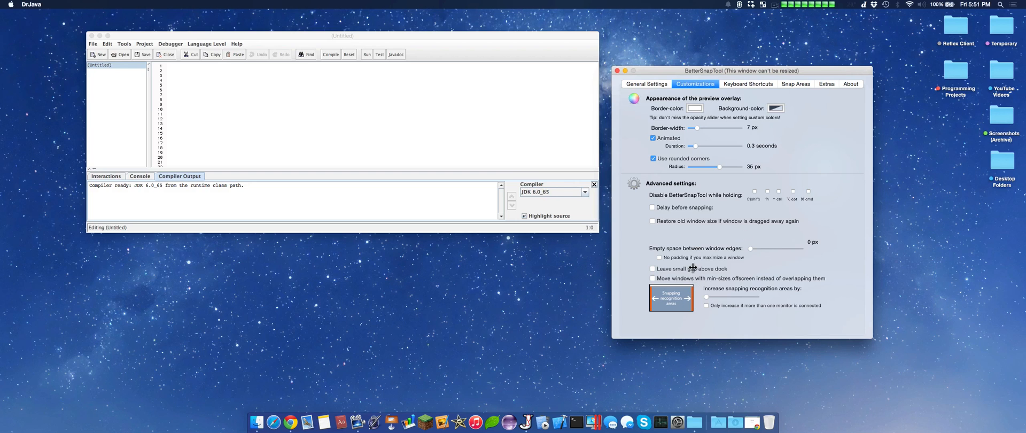
pyautogui.moveTo(709, 279)
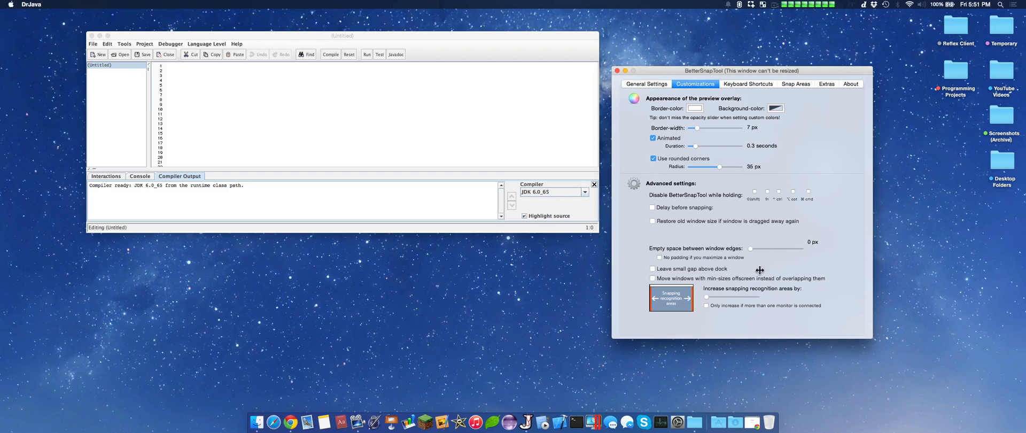
pyautogui.moveTo(686, 299)
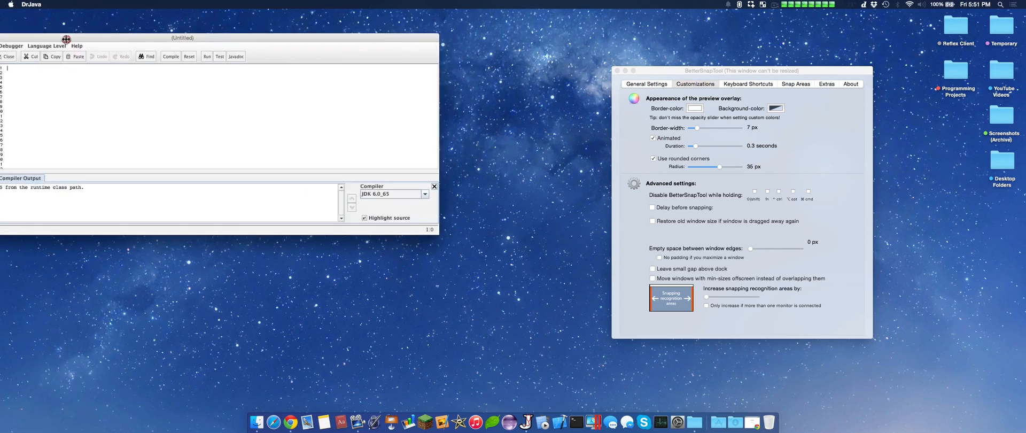
# Show the maximize, halves and quarters shortcuts and snap DrJava back to half the screen
pyautogui.click(748, 84)
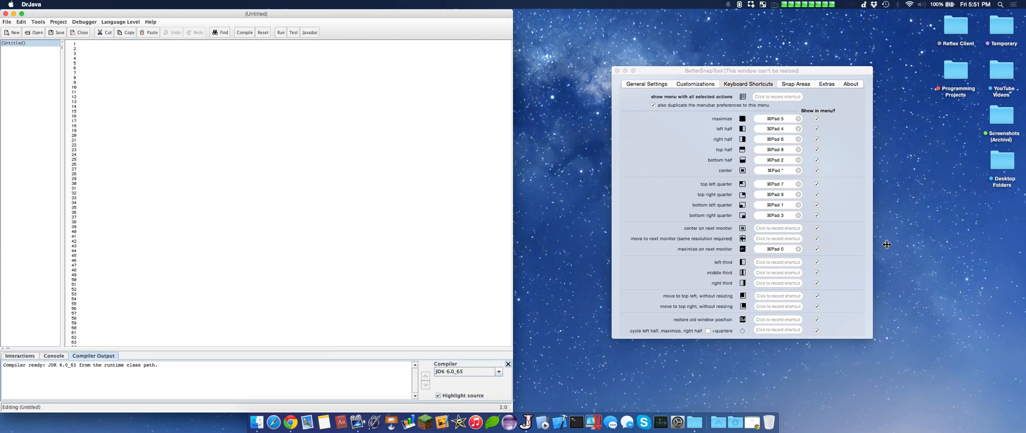
pyautogui.moveTo(781, 229)
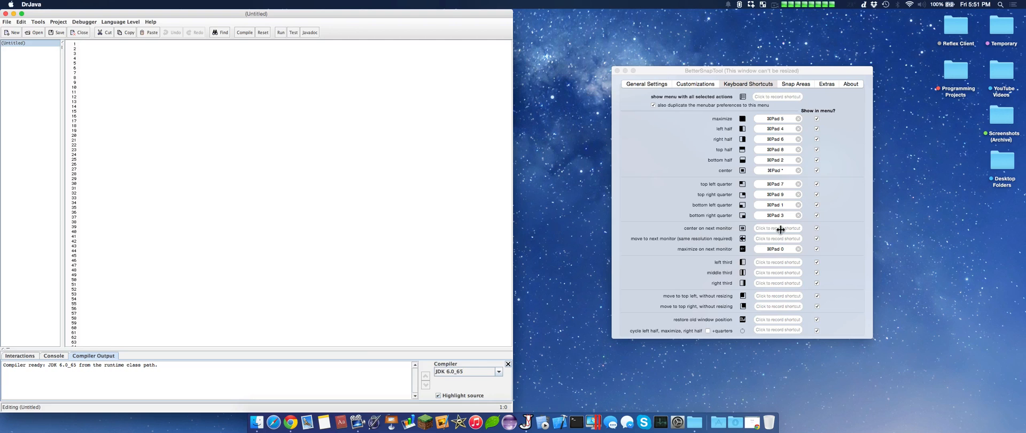
pyautogui.moveTo(782, 239)
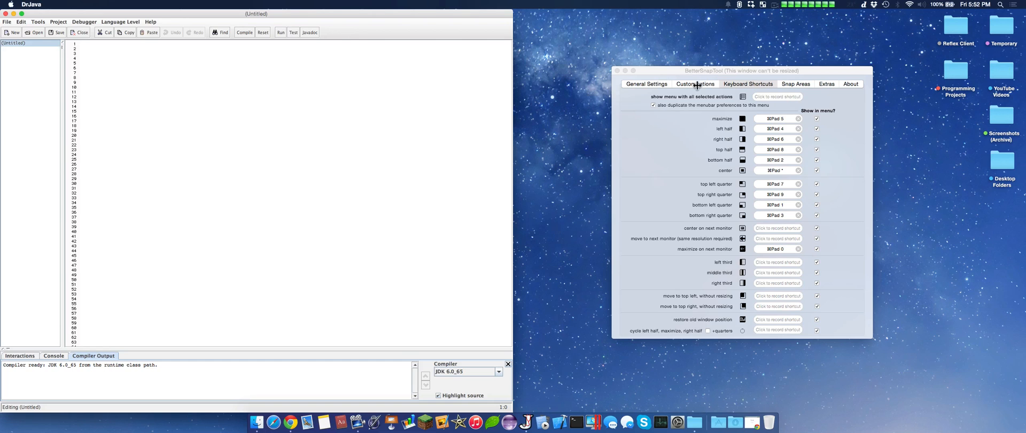
pyautogui.click(748, 83)
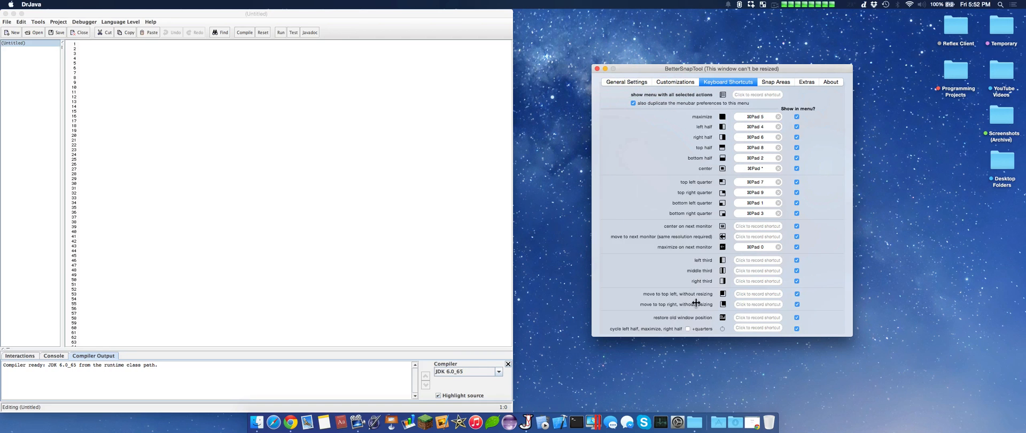
pyautogui.moveTo(110, 149)
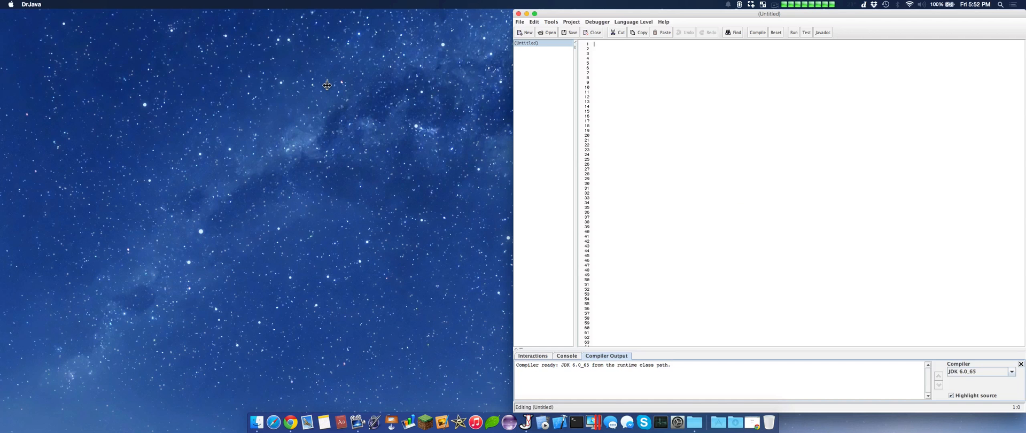
pyautogui.moveTo(581, 391)
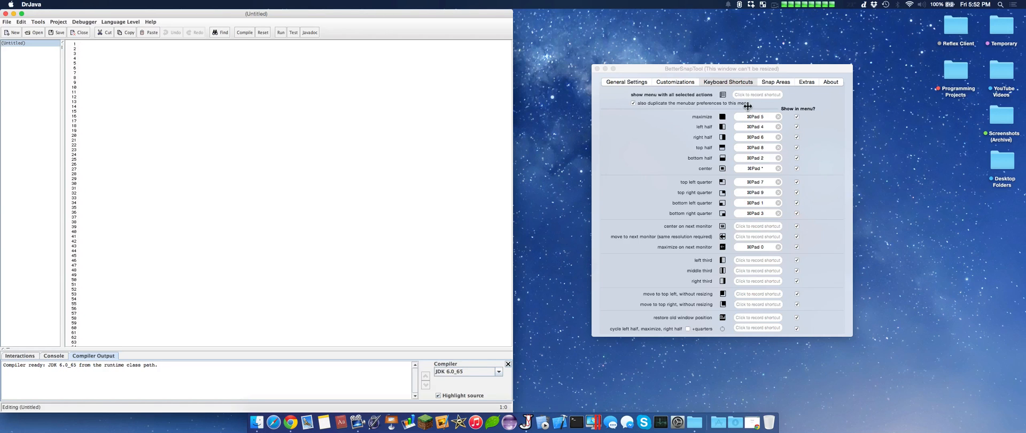
# View the Snap Areas explanation, then the extra window-button, titlebar and modifier-key options
pyautogui.click(776, 82)
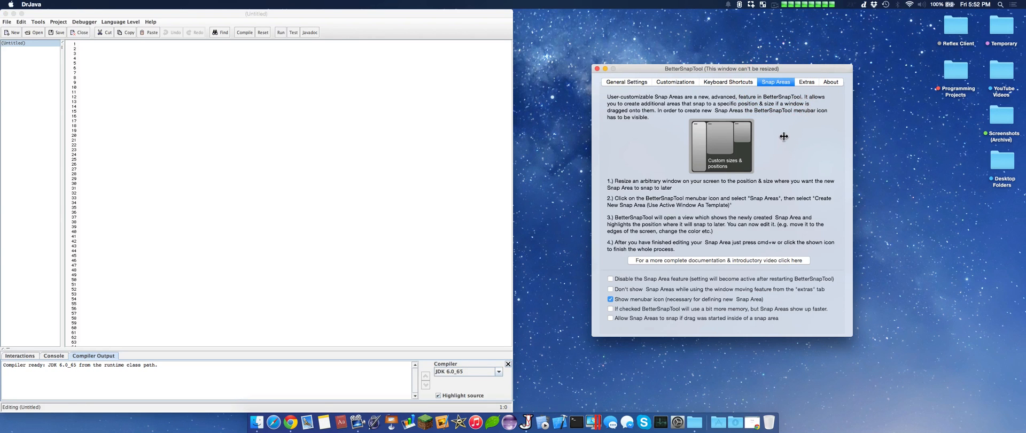
pyautogui.moveTo(755, 255)
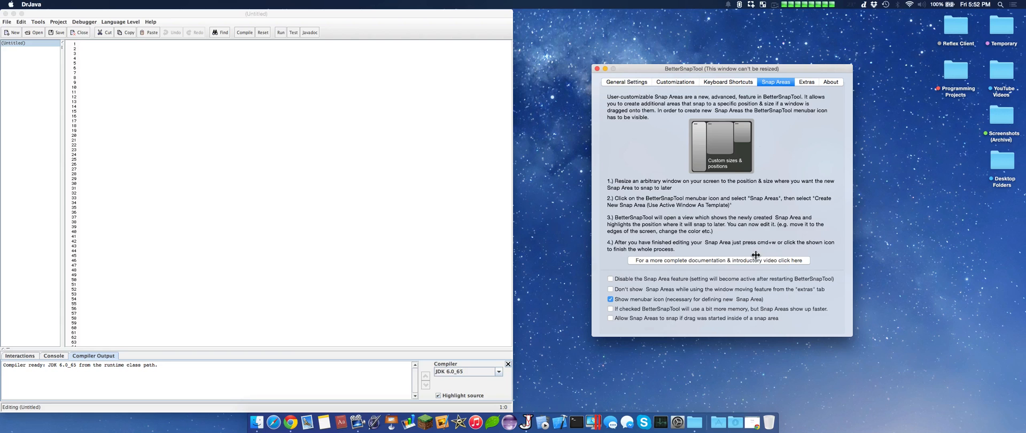
pyautogui.moveTo(735, 258)
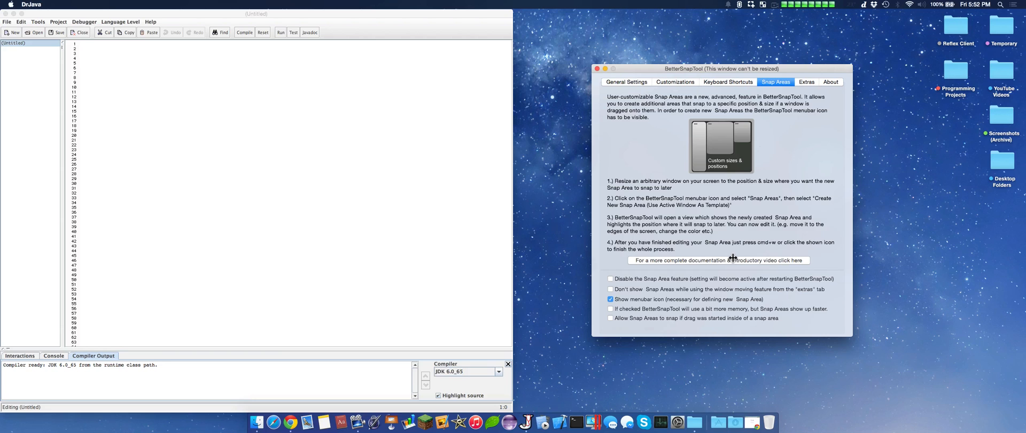
pyautogui.moveTo(731, 260)
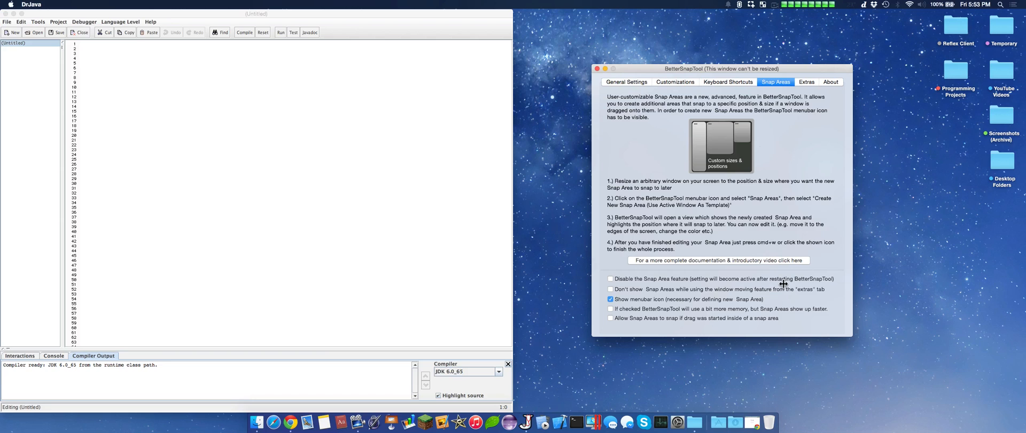
pyautogui.moveTo(678, 326)
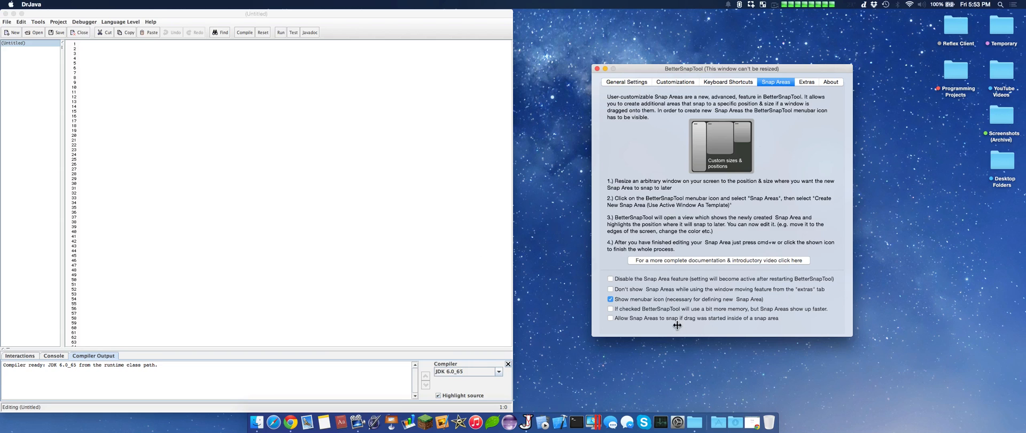
pyautogui.moveTo(800, 358)
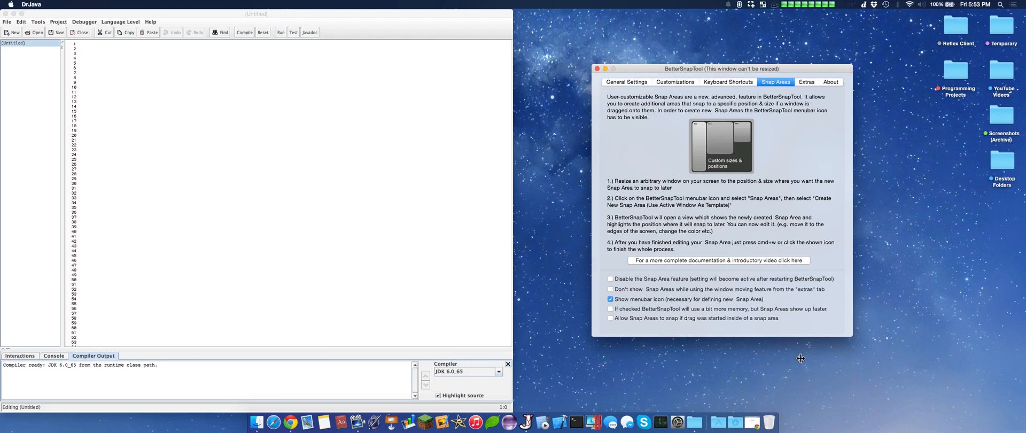
pyautogui.moveTo(810, 55)
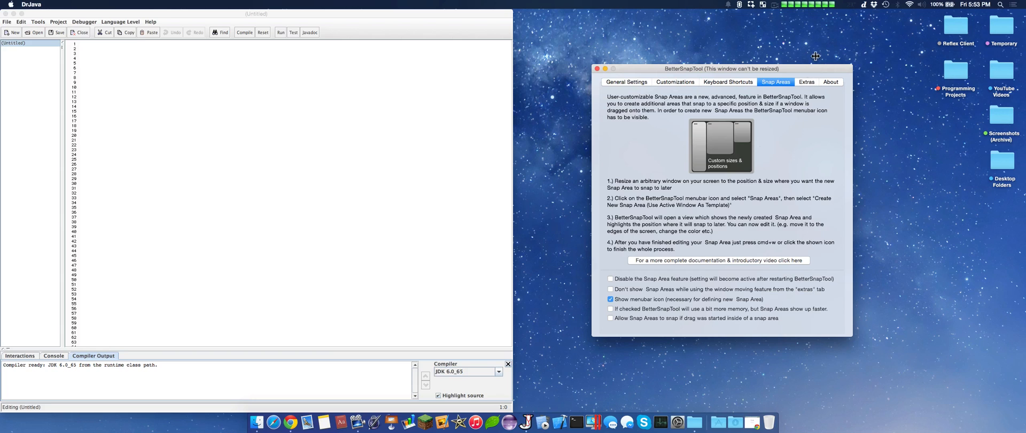
pyautogui.click(807, 82)
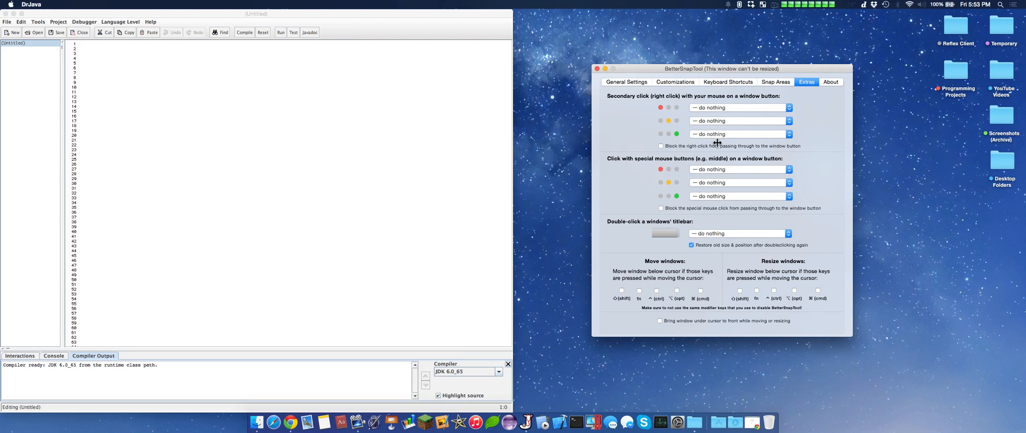
pyautogui.moveTo(676, 296)
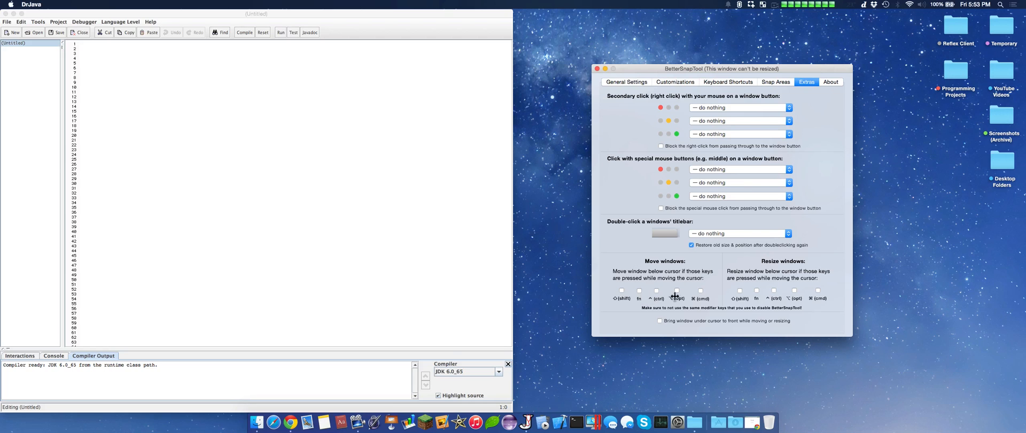
pyautogui.moveTo(825, 82)
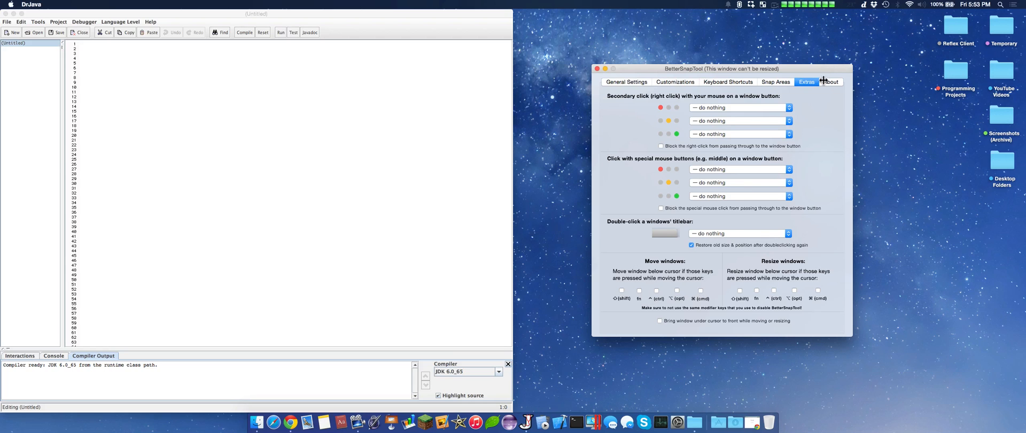
# View the BetterSnapTool 1.6 About page, then close the preferences window
pyautogui.click(831, 82)
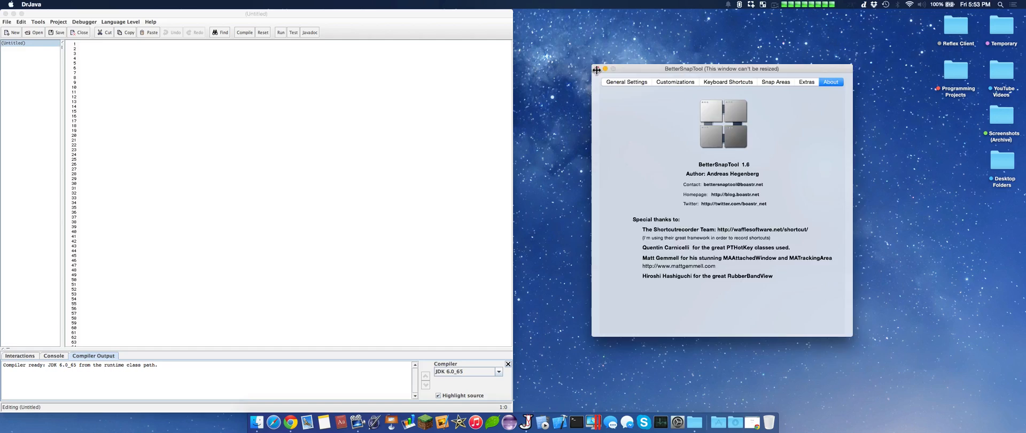
pyautogui.click(605, 68)
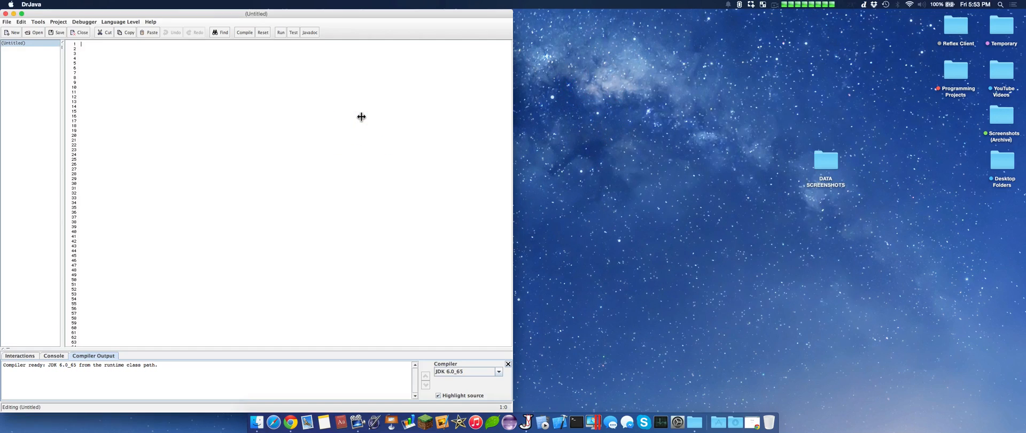